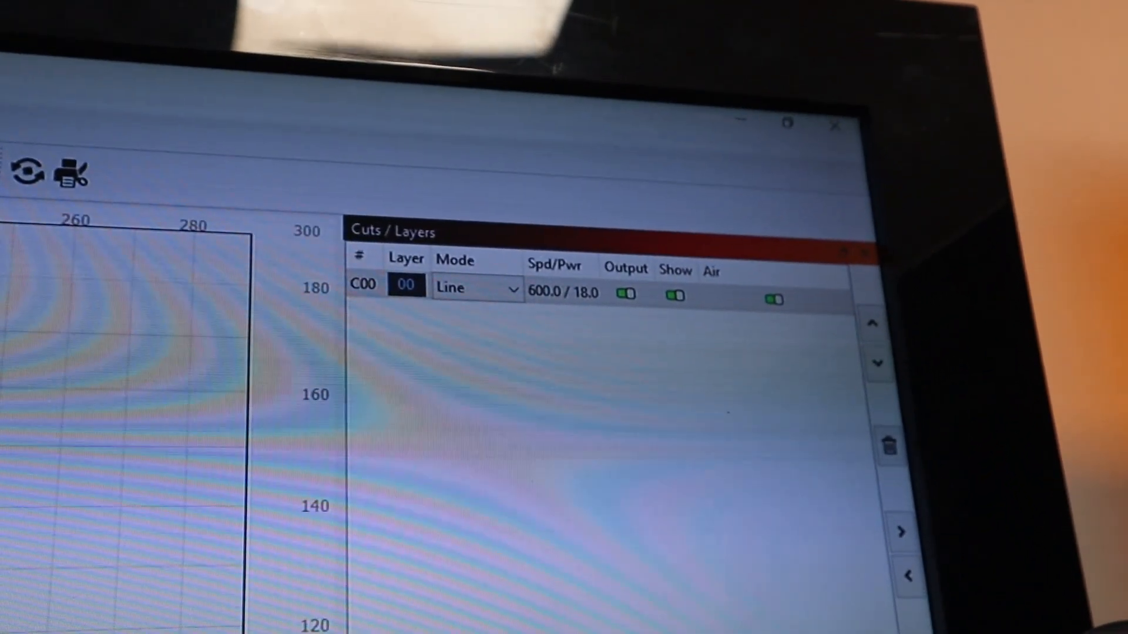
- Save the 600 speed / 18 power line design as a GCode machine job file
{"action": "left_click", "coordinate": [363, 264]}
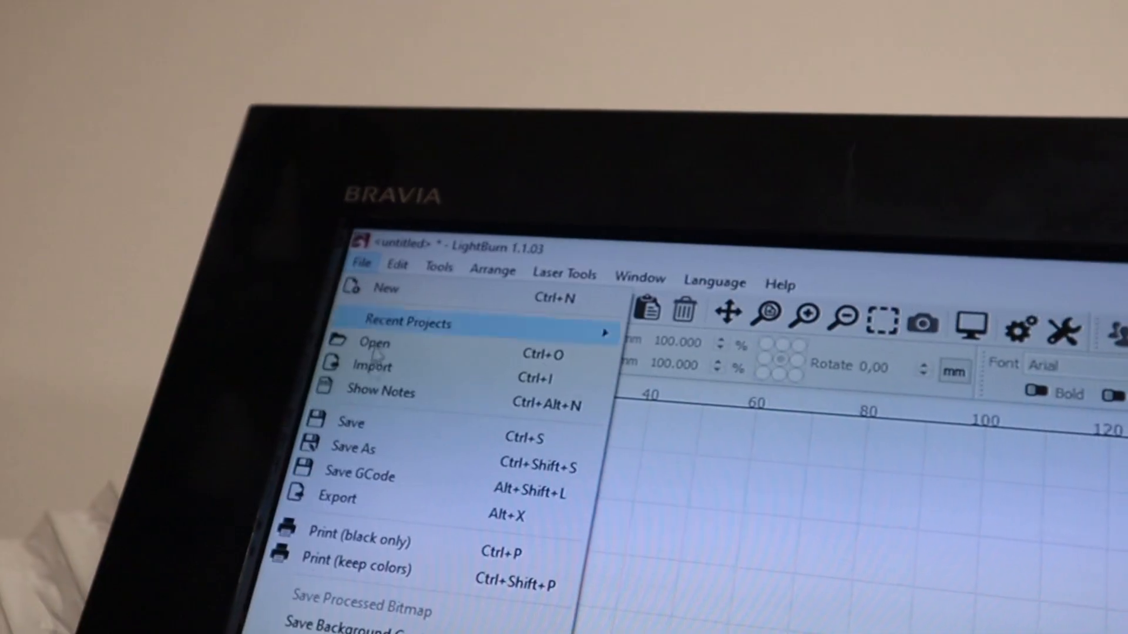
{"action": "left_click", "coordinate": [362, 474]}
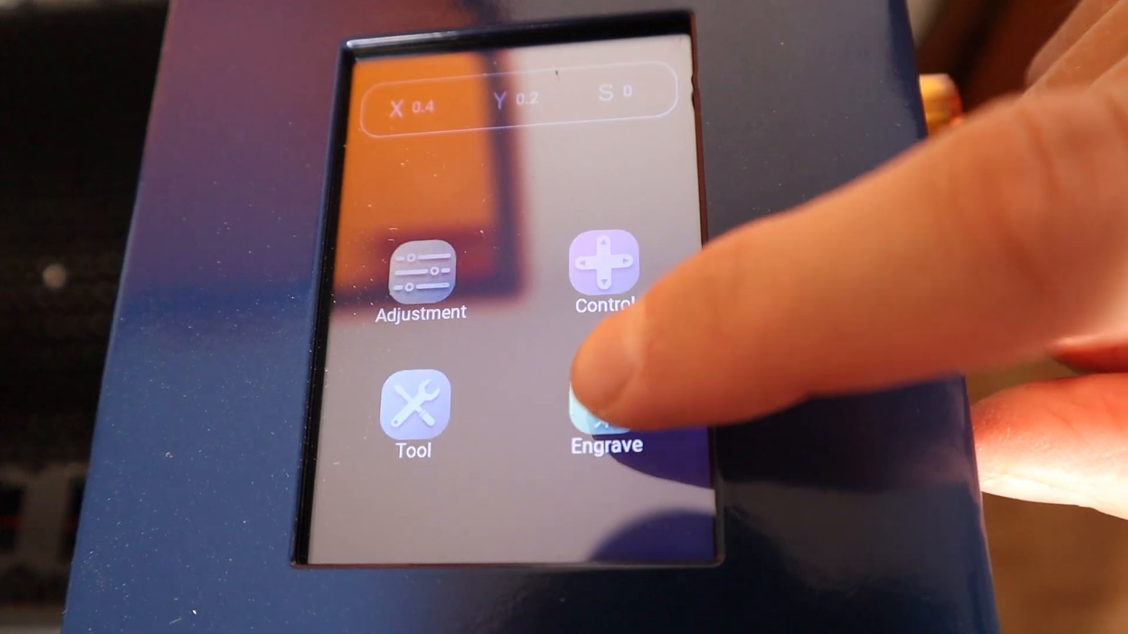
- Engrave coyote.nc once from the machine touchscreen's job list
{"action": "left_click", "coordinate": [604, 413]}
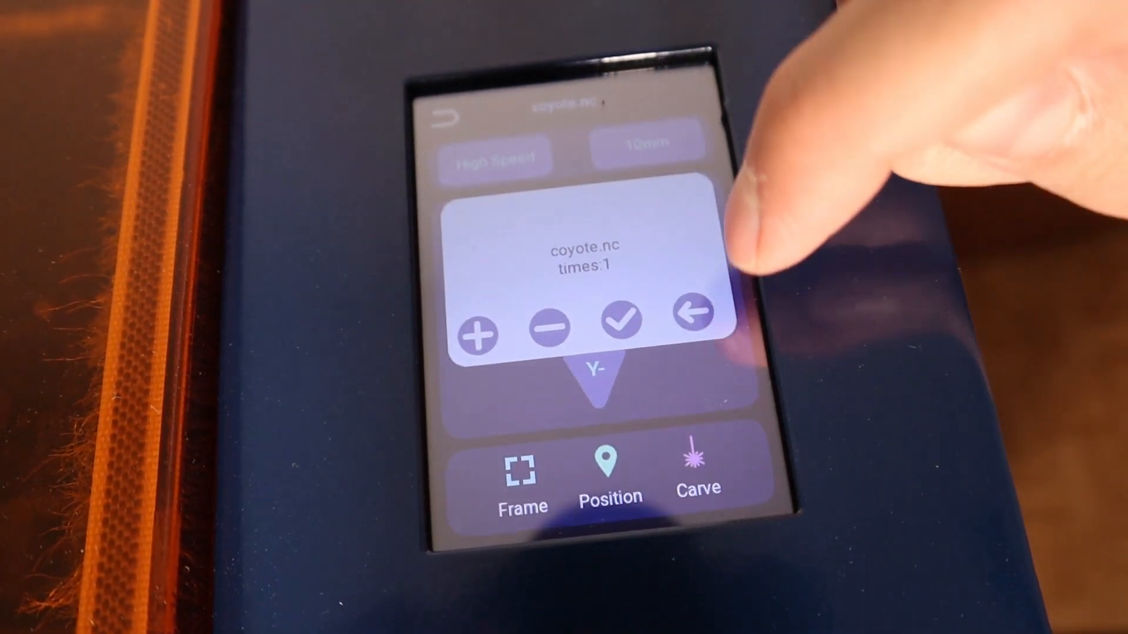
{"action": "left_click", "coordinate": [622, 320]}
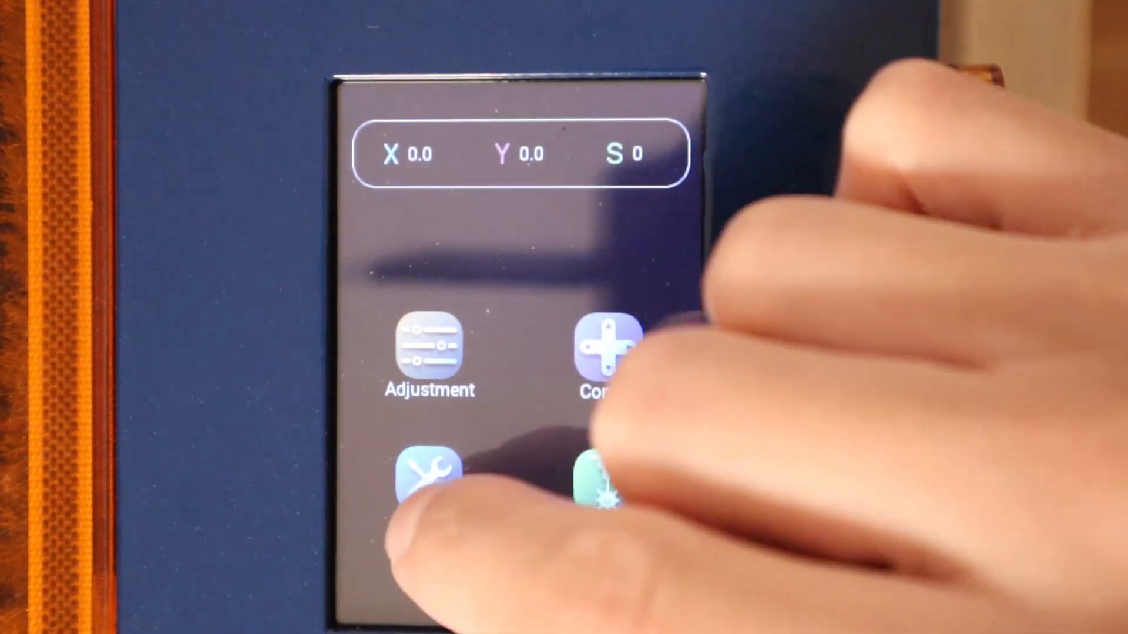
- View the MKS DLC32 V1.1 board and firmware info, then its Wi-Fi details
{"action": "left_click", "coordinate": [430, 482]}
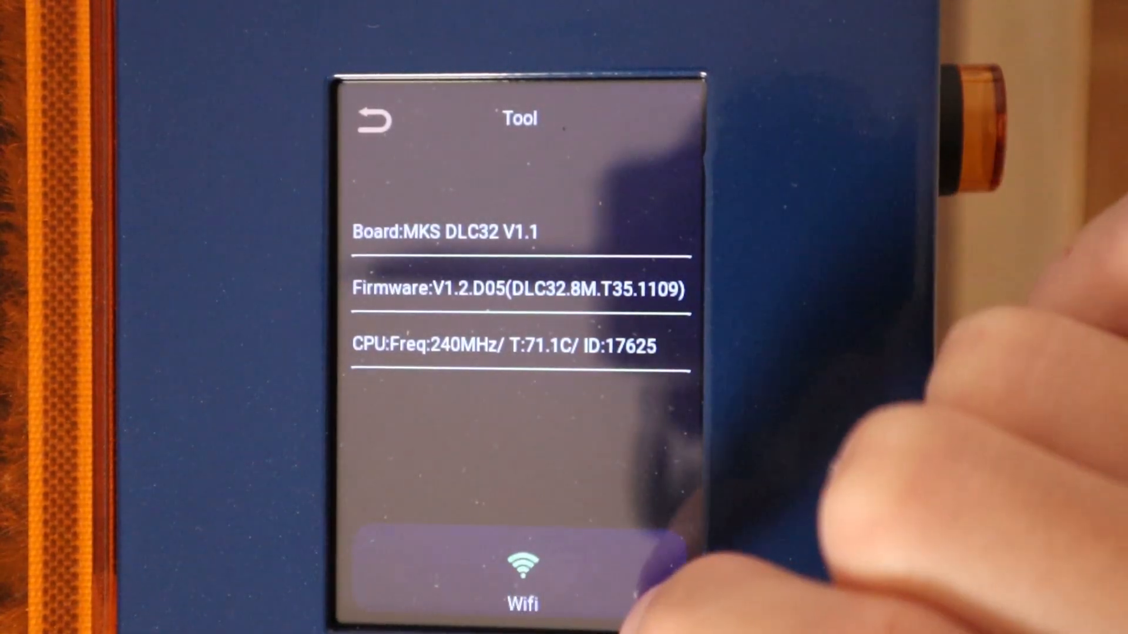
{"action": "left_click", "coordinate": [522, 568]}
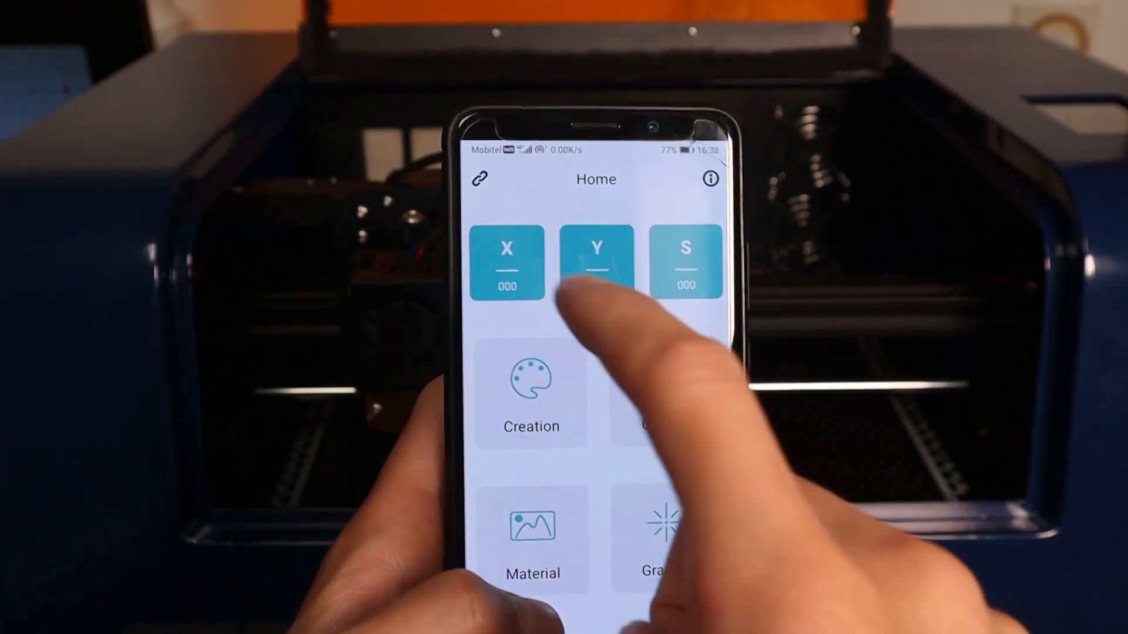
- Connect the MKS Laser app to the laser at IP 192.168.43.247
{"action": "left_click", "coordinate": [479, 179]}
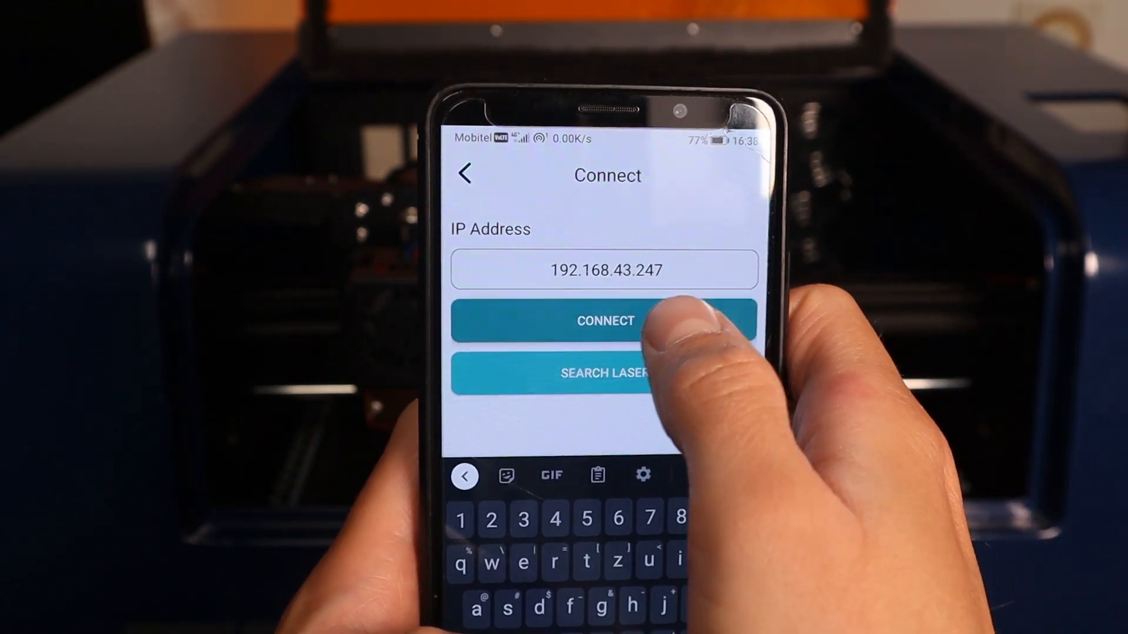
{"action": "left_click", "coordinate": [605, 321]}
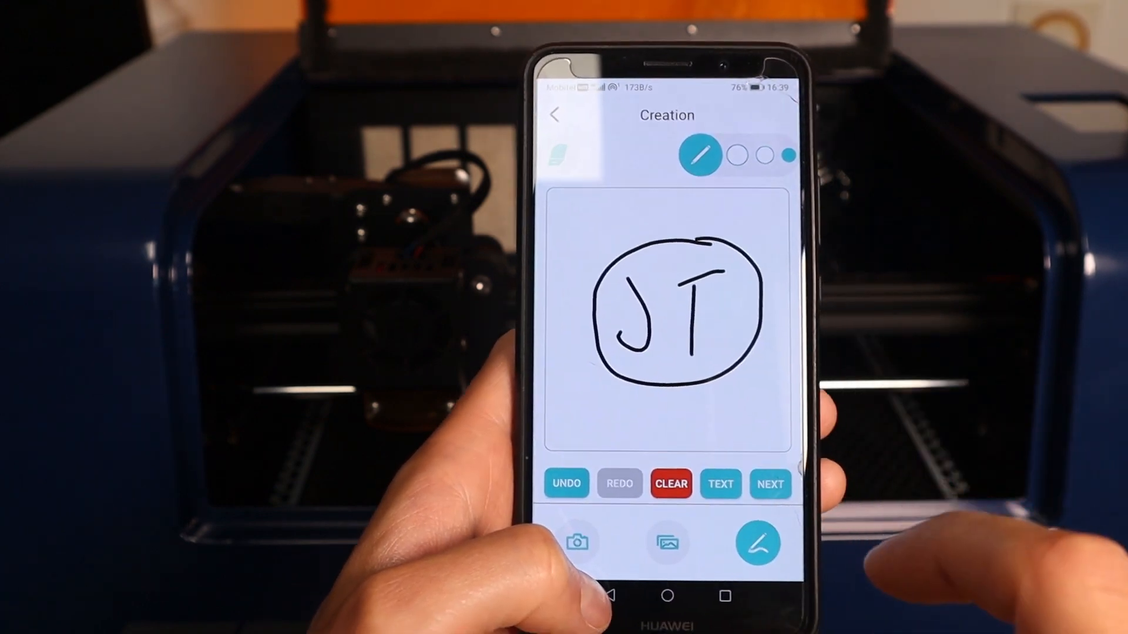
- Start engraving the circled JT drawing and adjust laser power during graving
{"action": "left_click", "coordinate": [769, 483]}
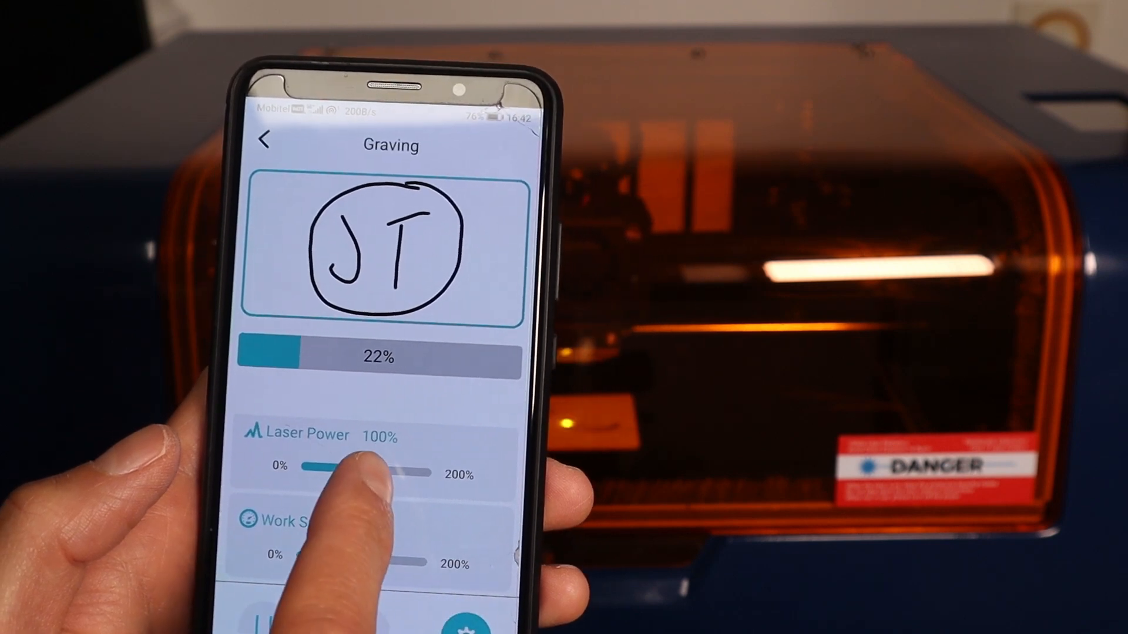
{"action": "left_click_drag", "start_coordinate": [403, 470], "coordinate": [353, 471]}
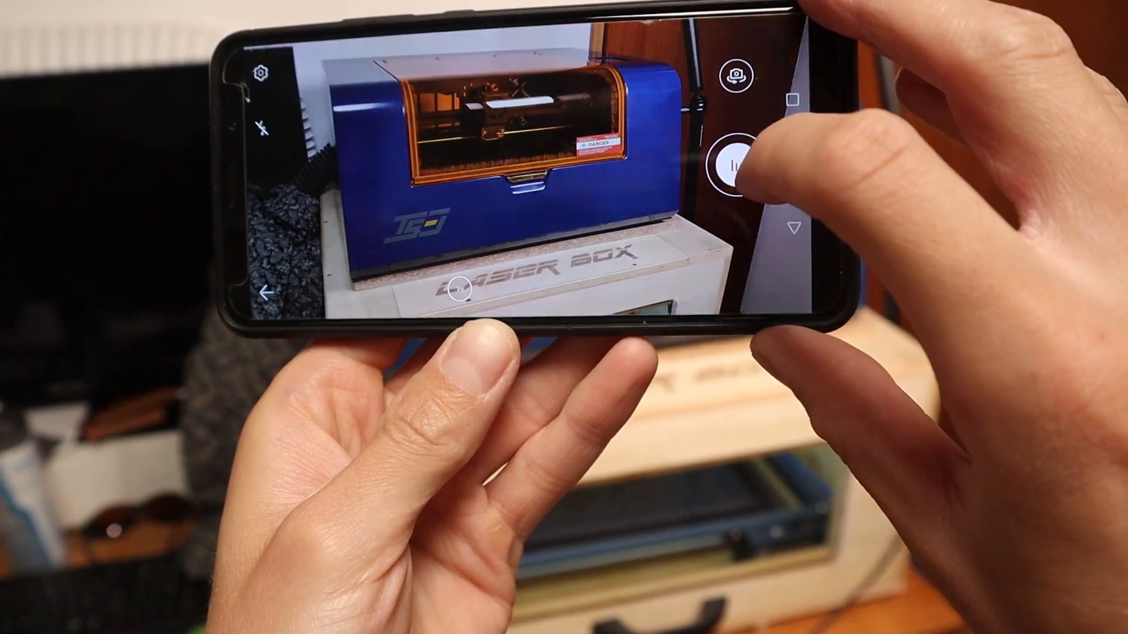
- Photograph the laser machine and confirm the cropped photo
{"action": "left_click", "coordinate": [731, 160]}
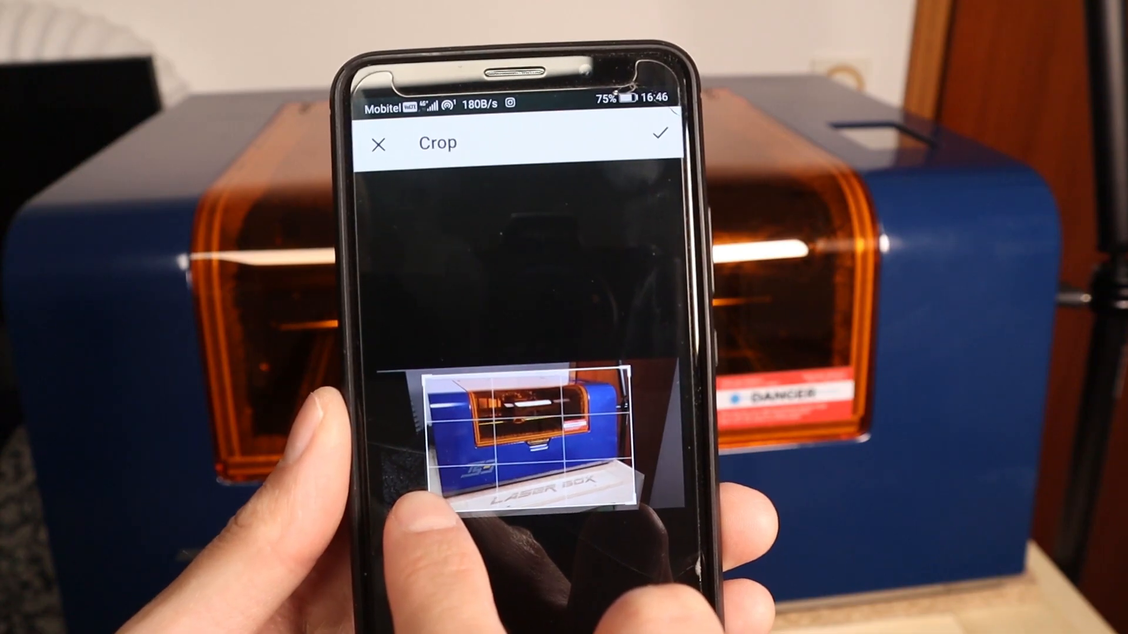
{"action": "left_click", "coordinate": [656, 143]}
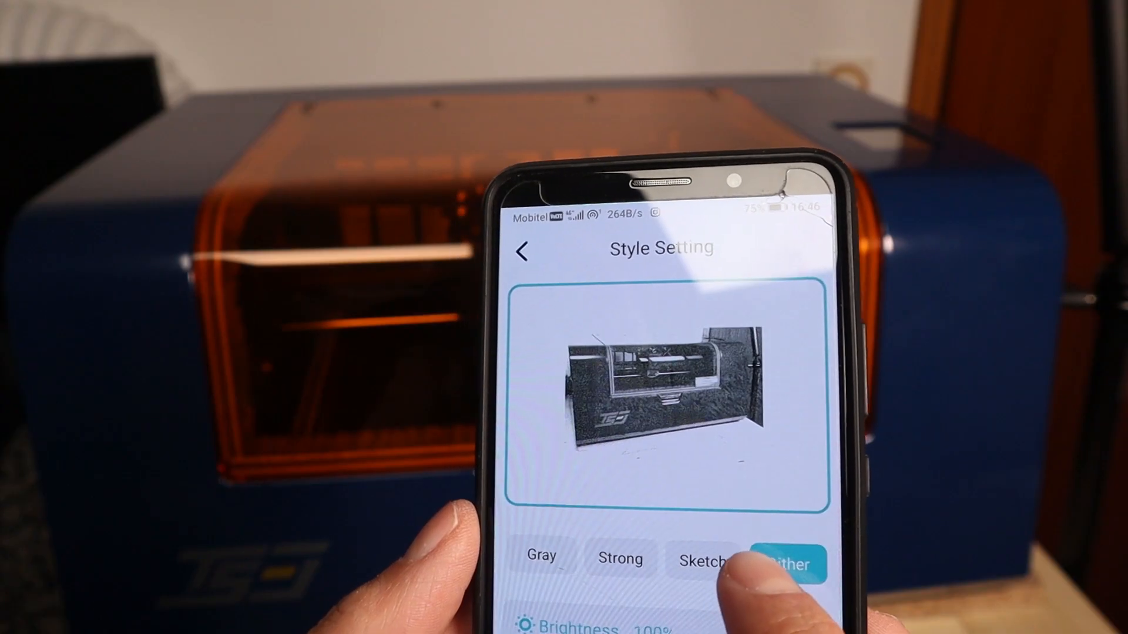
- Compare Sketch and Gray styles on the photo and settle on Sketch
{"action": "left_click", "coordinate": [705, 563]}
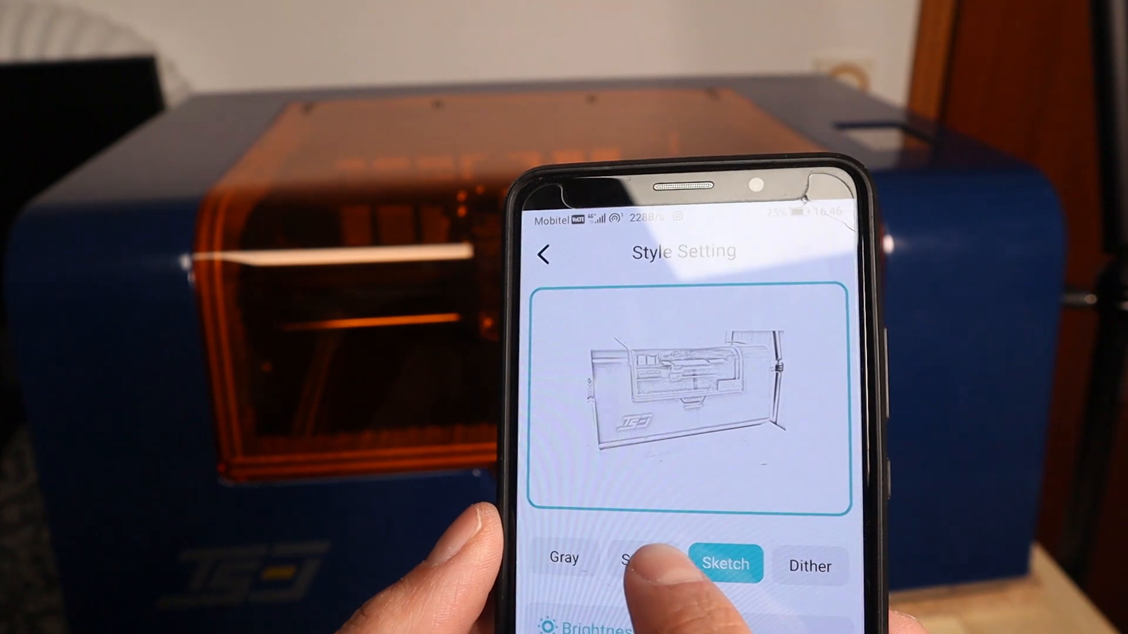
{"action": "left_click", "coordinate": [567, 560]}
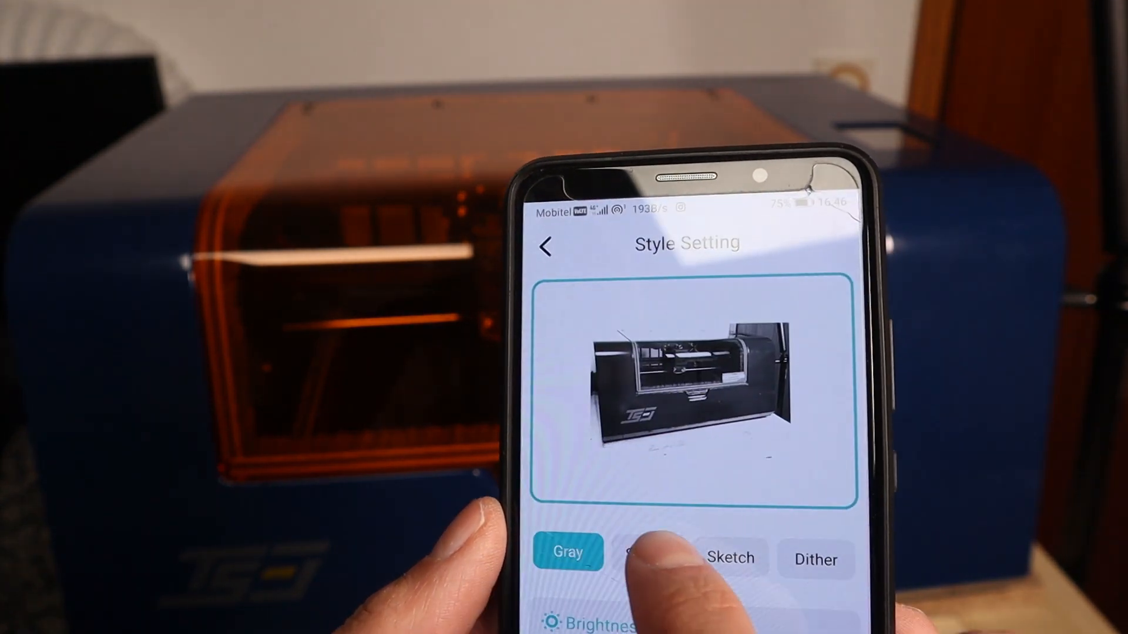
{"action": "left_click", "coordinate": [729, 544]}
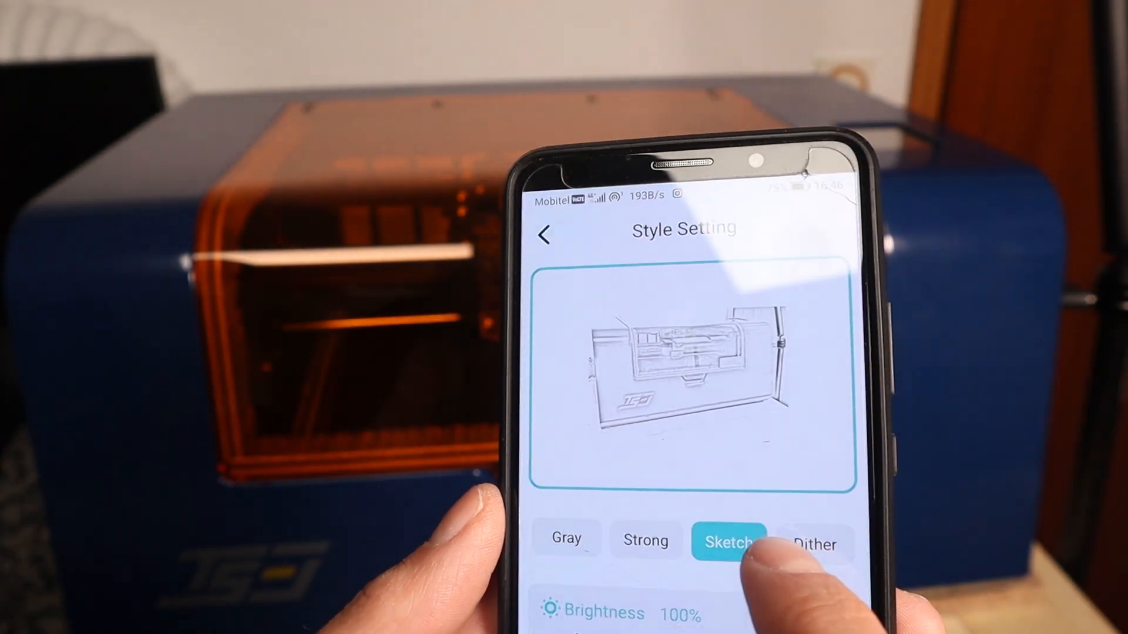